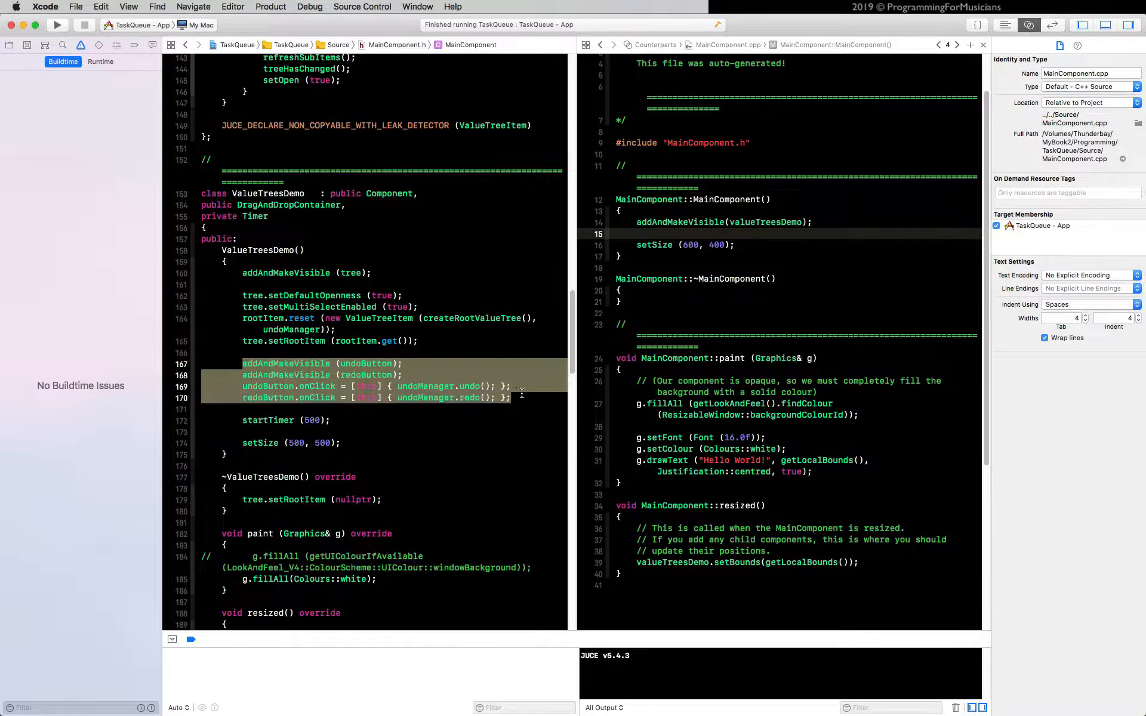
Comment out the undoButton and redoButton addAndMakeVisible/onClick lines with Cmd+/.
key("cmd+/")
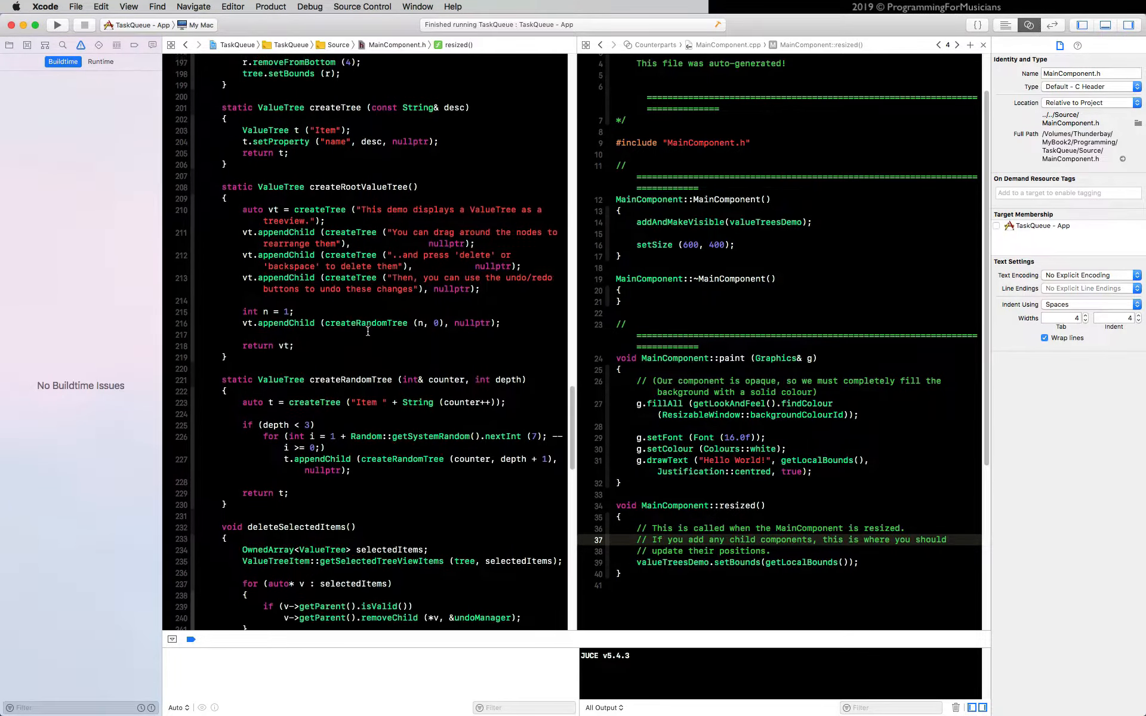
scroll("down", 3)
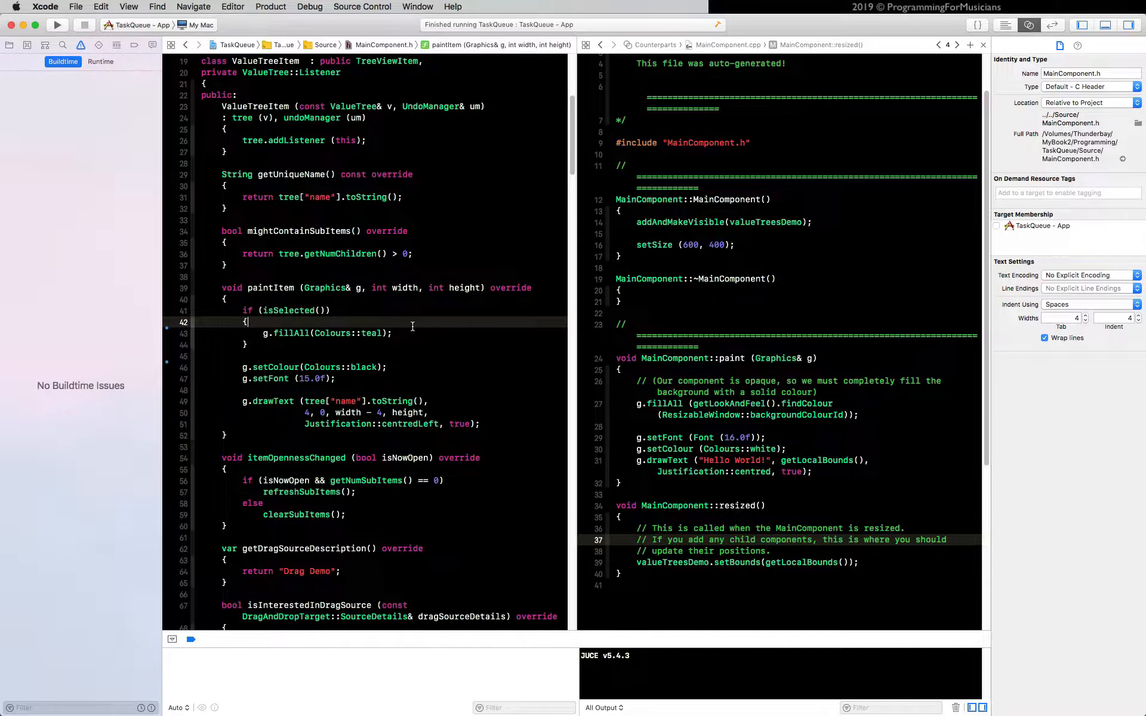
left_click(56, 23)
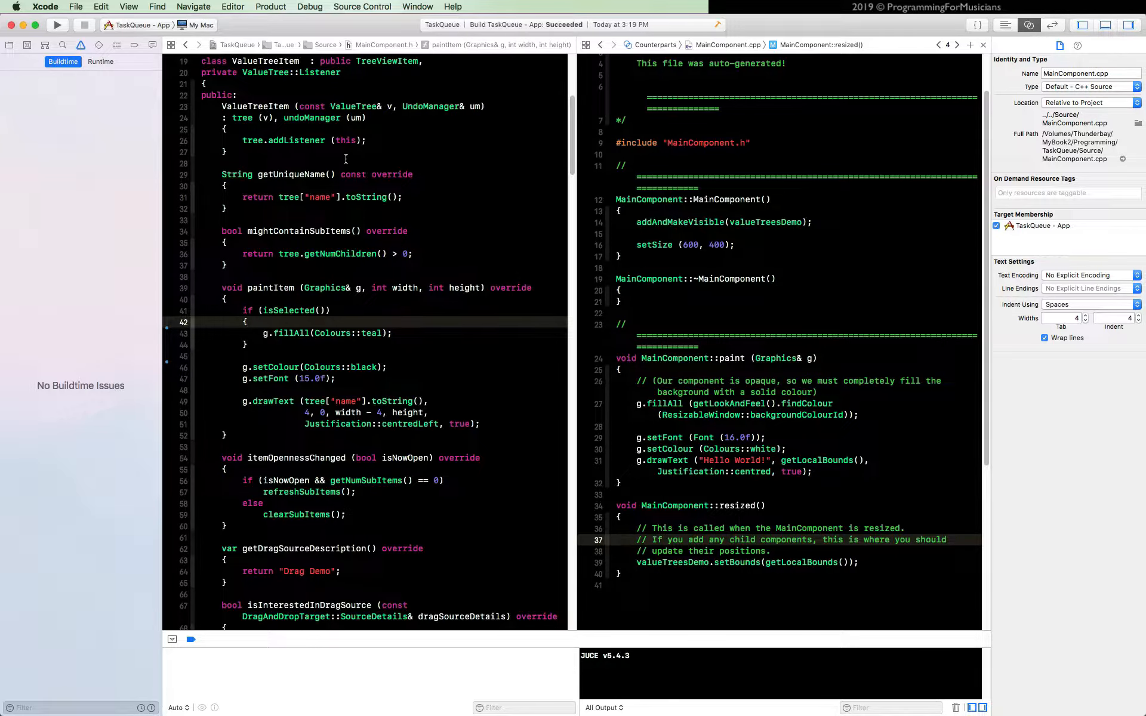
scroll("down", 3)
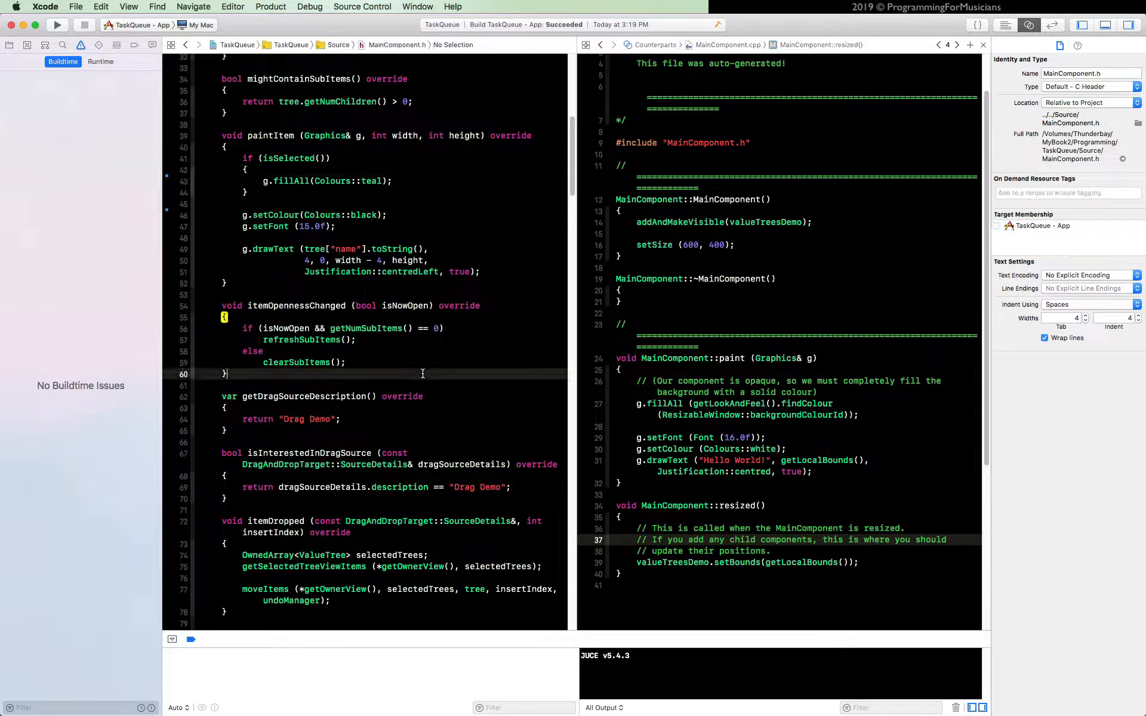
scroll("down", 3)
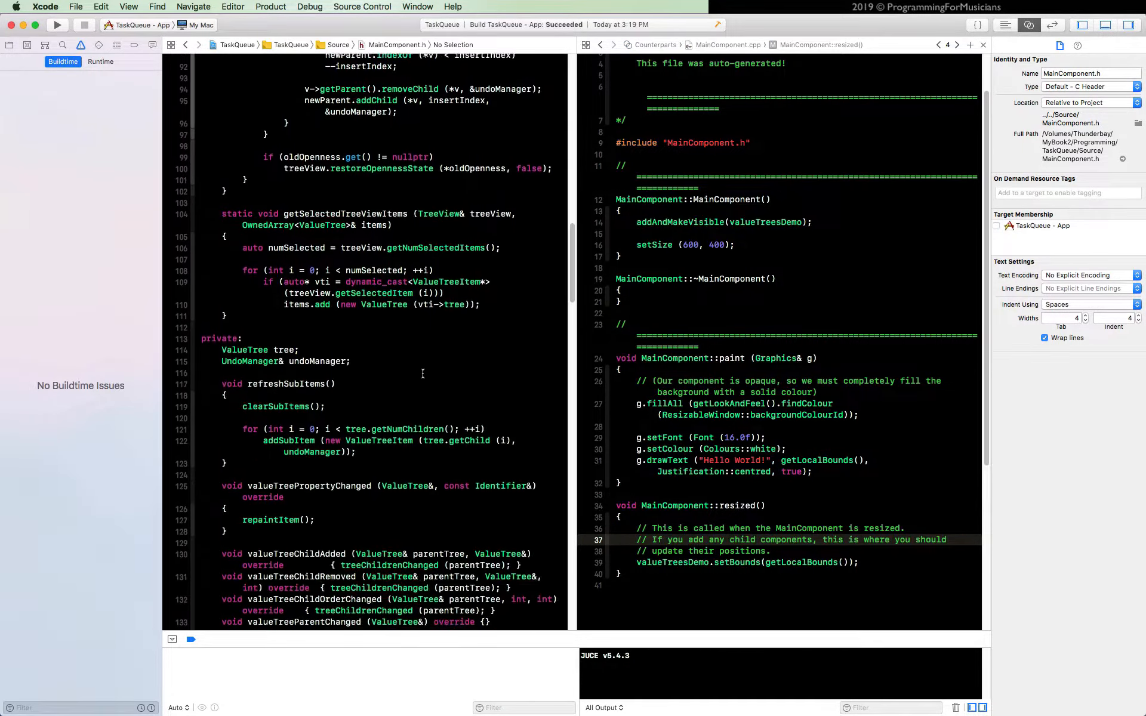
scroll("down", 3)
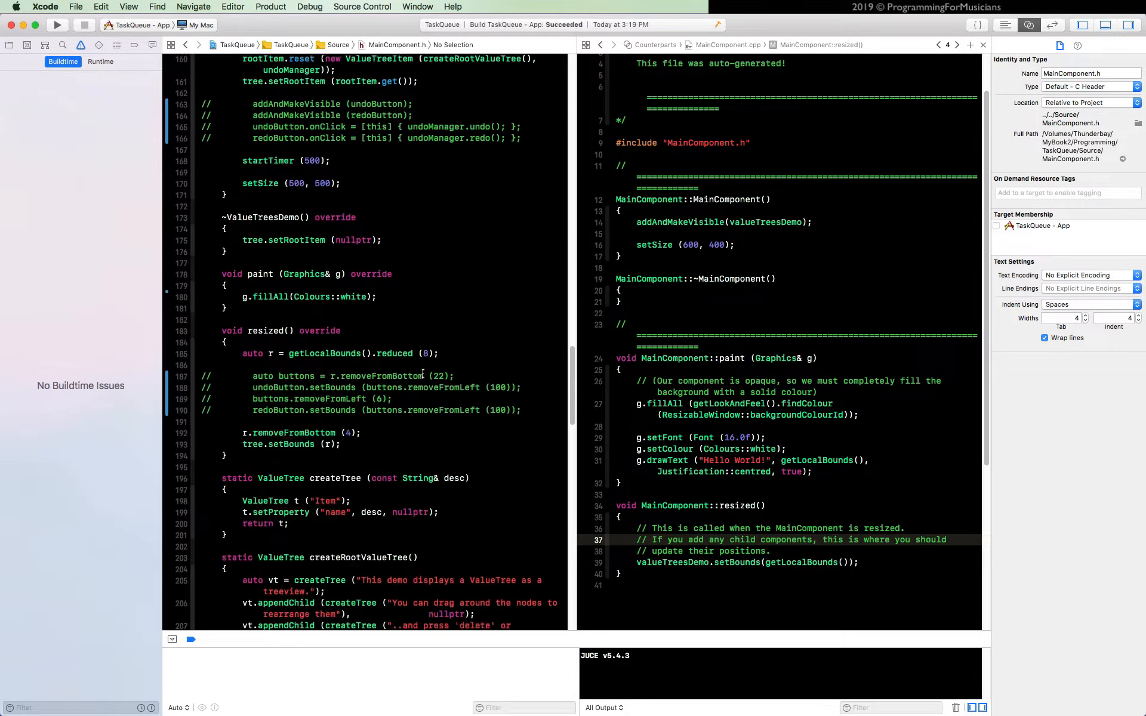
scroll("down", 3)
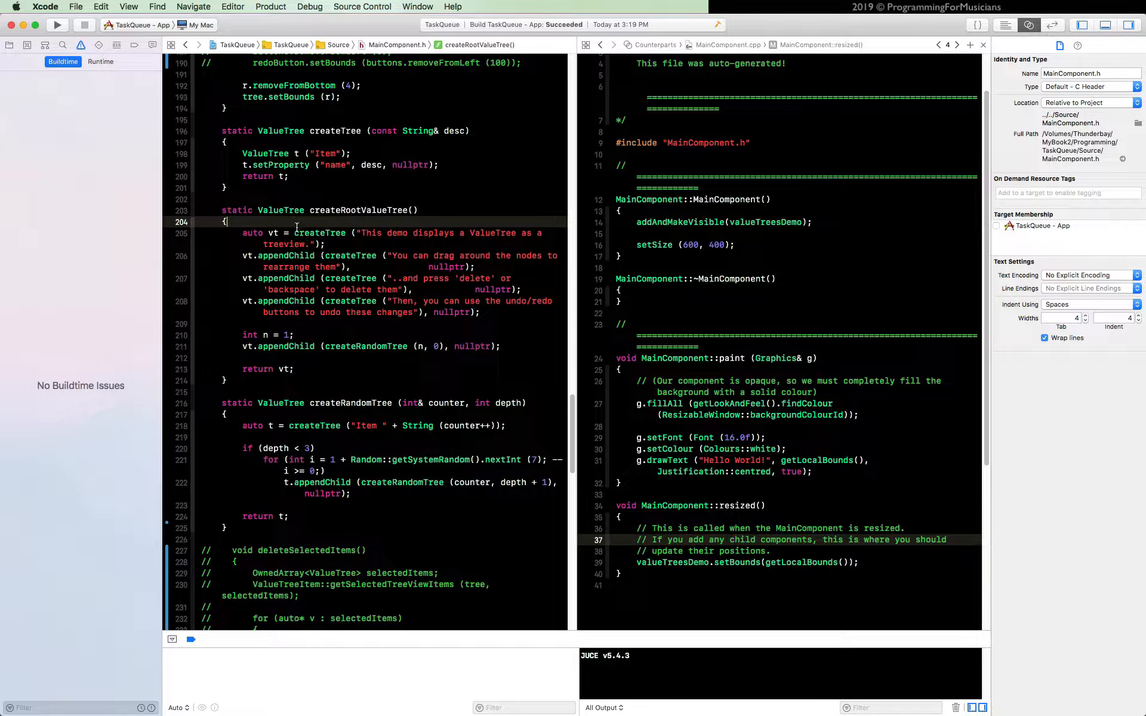
Comment out the original demo-tree body of createRootValueTree.
left_click_drag(243, 232, 503, 346)
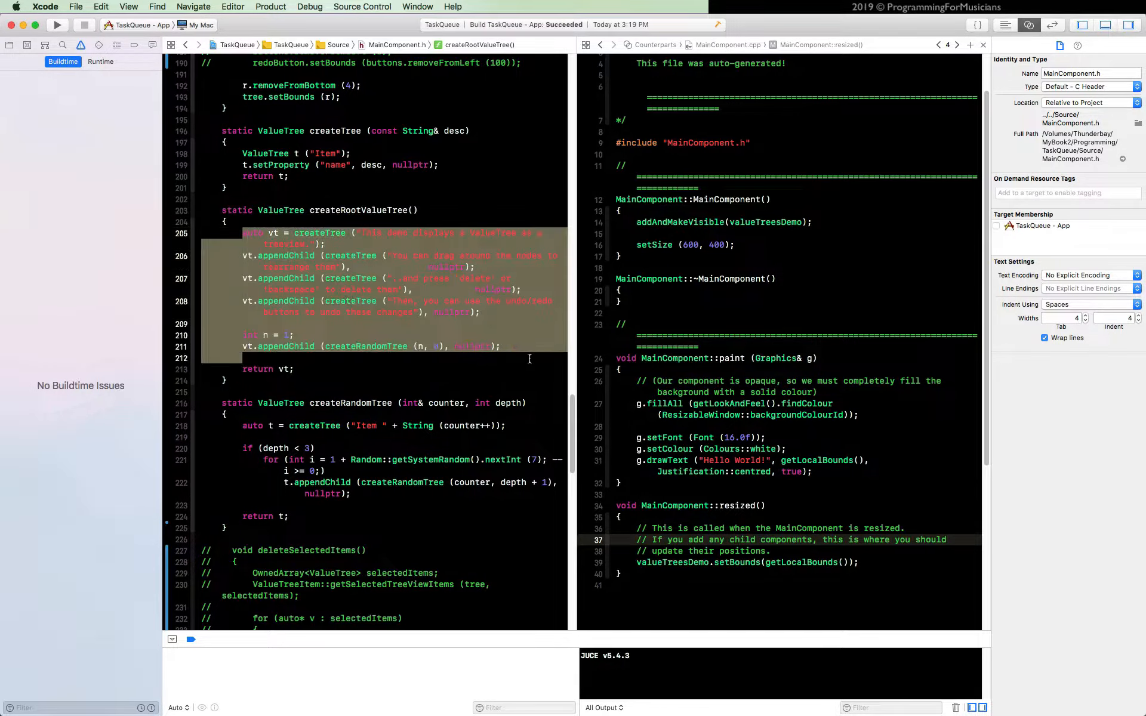
key("cmd+/")
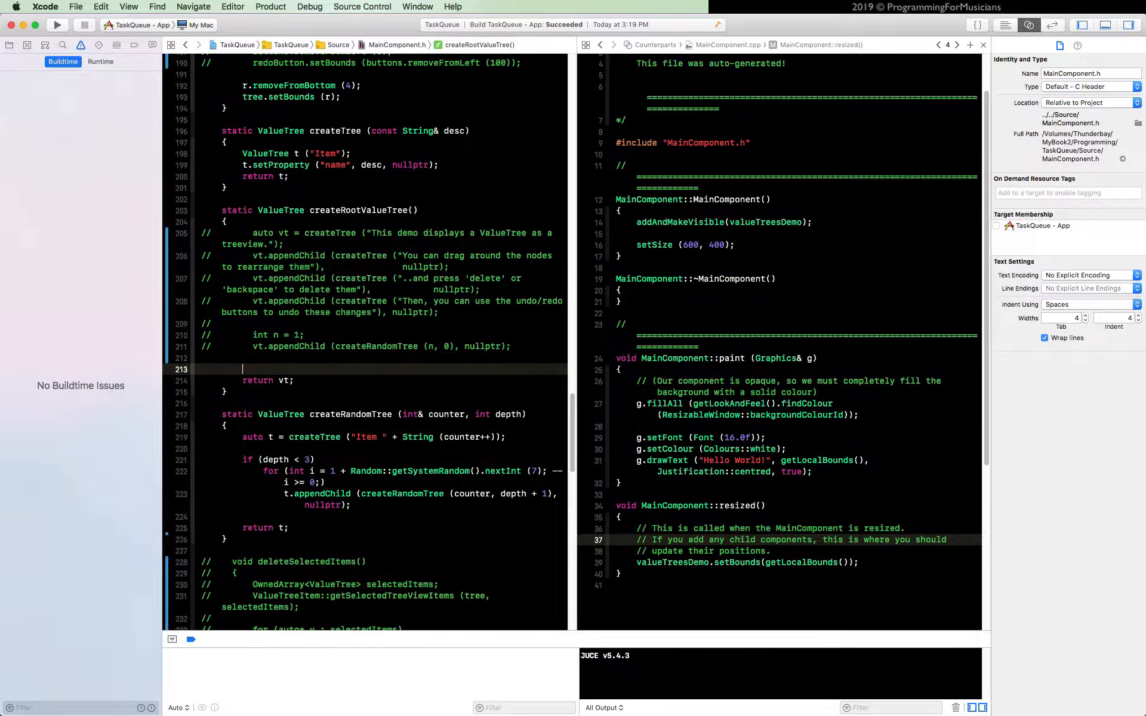
Add auto vt = createTree( "Task Queue Tree" ); above return vt.
type("auto vt")
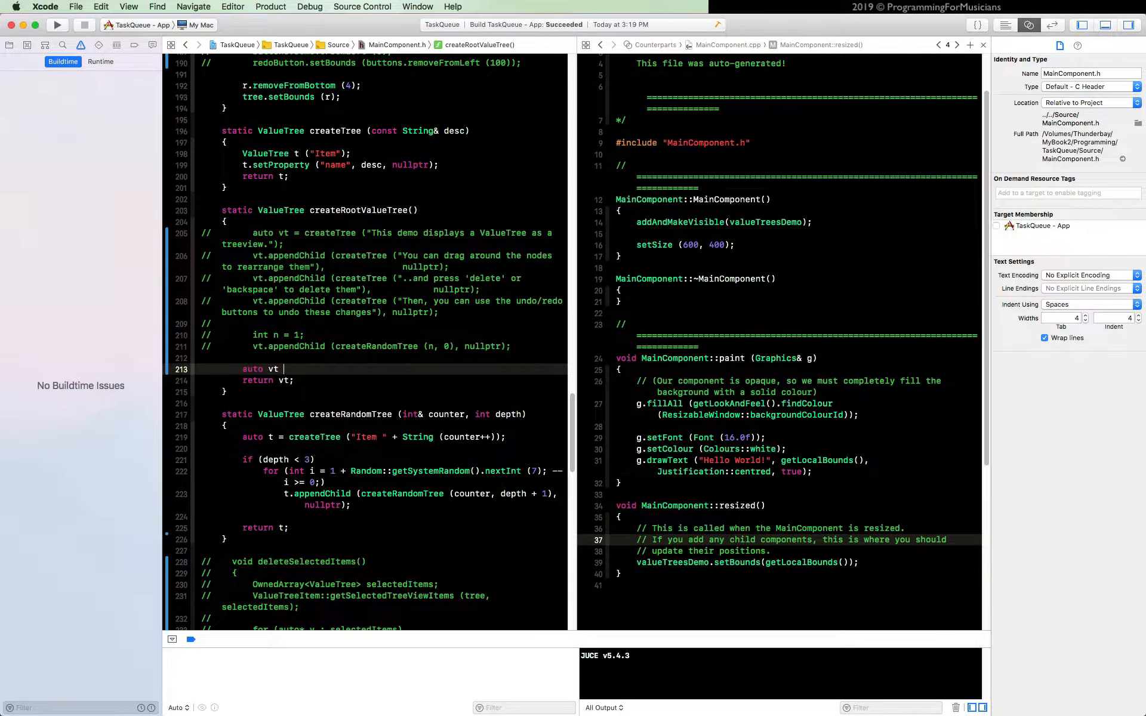
type("= createTre")
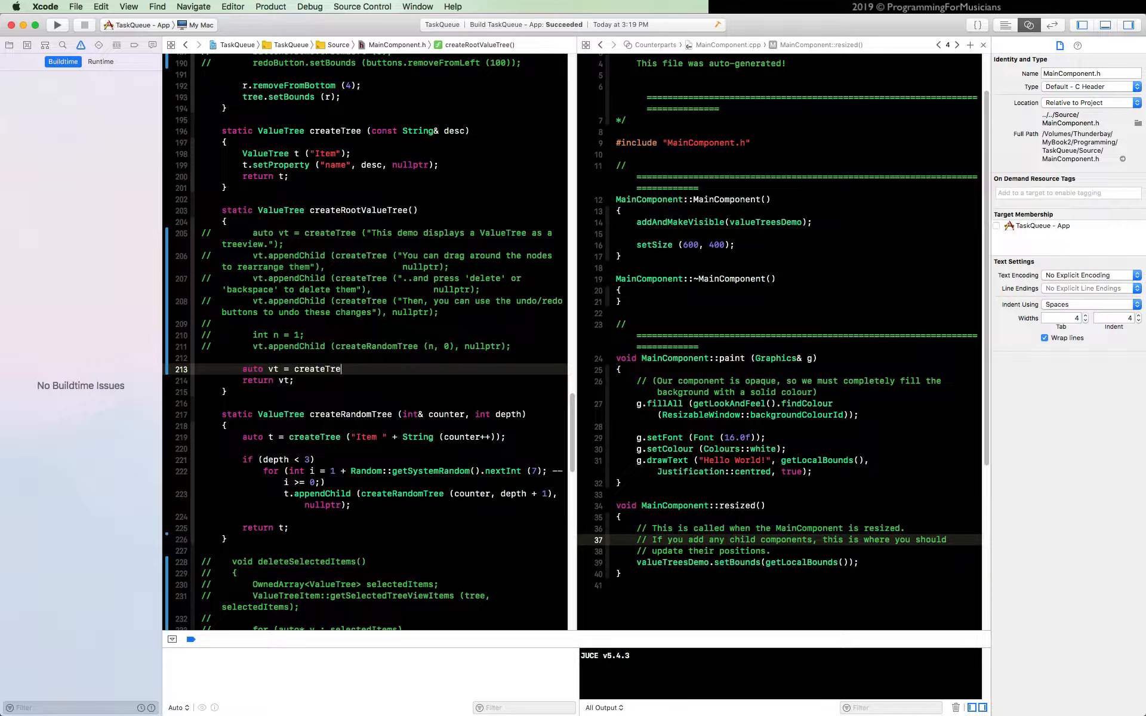
type("( \")")
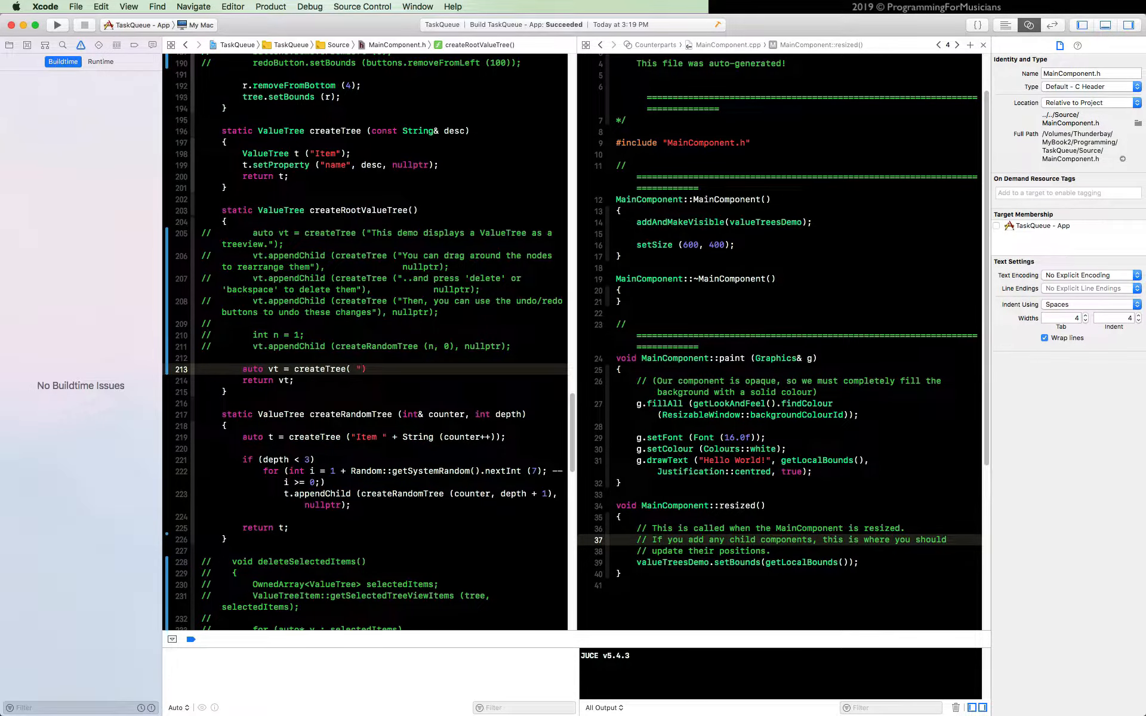
type("Task Queue Tree")
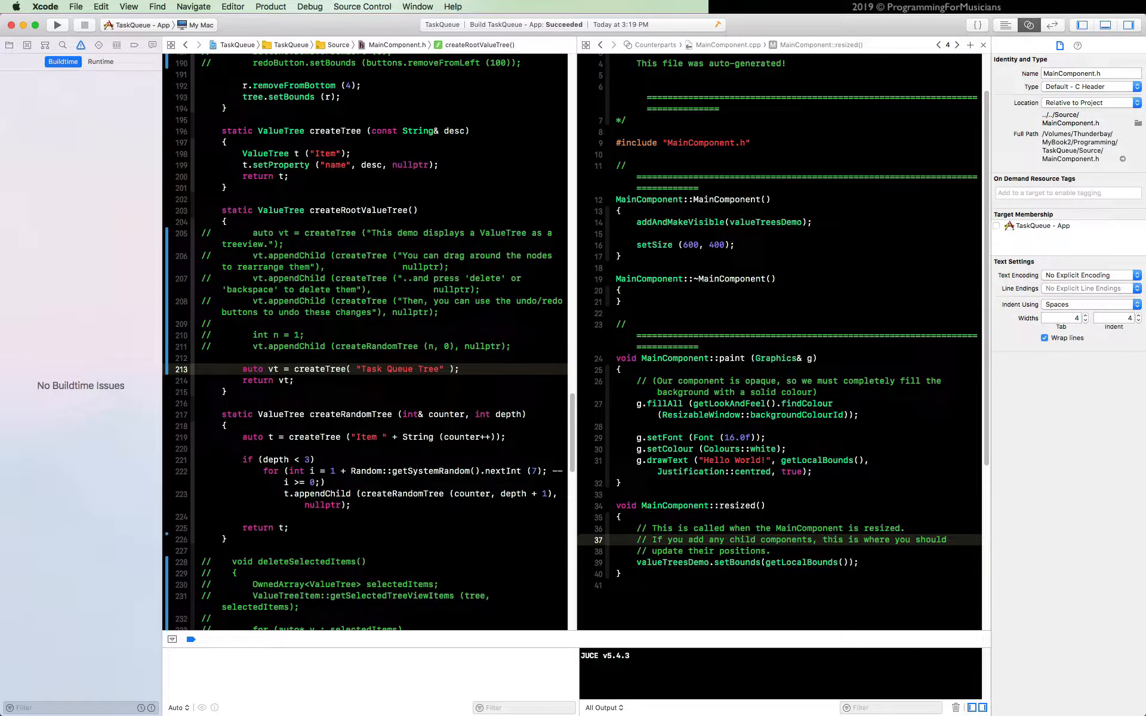
left_click(458, 369)
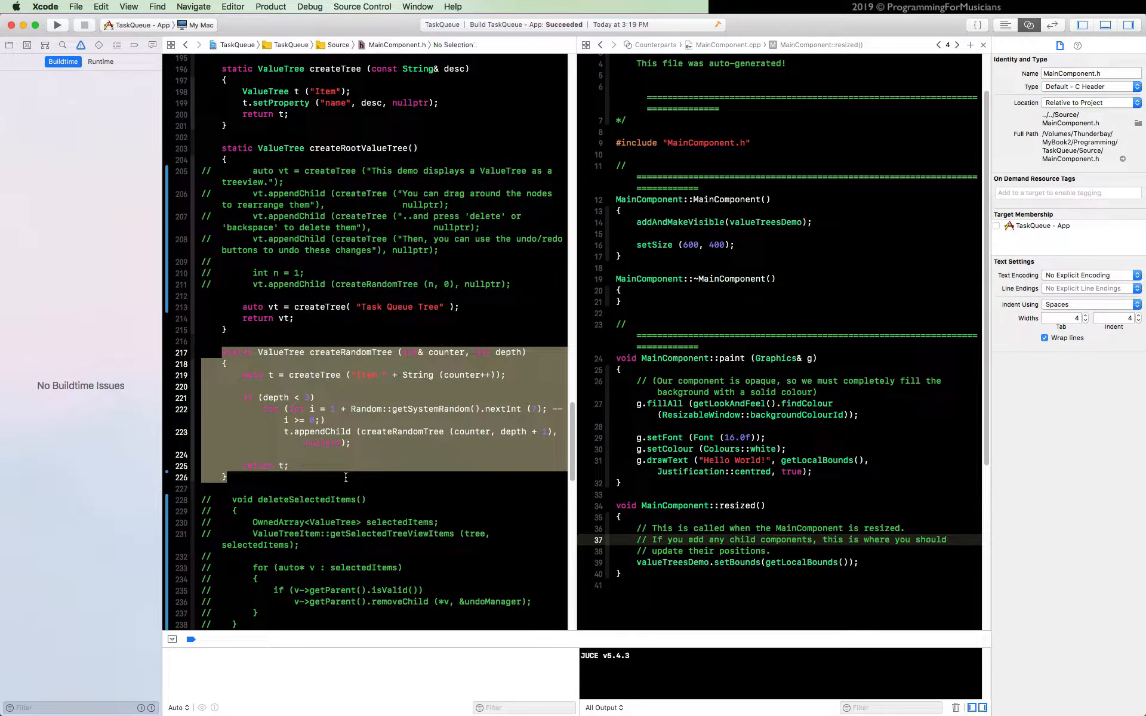
Comment out the createRandomTree function with Cmd+/.
key("cmd+/")
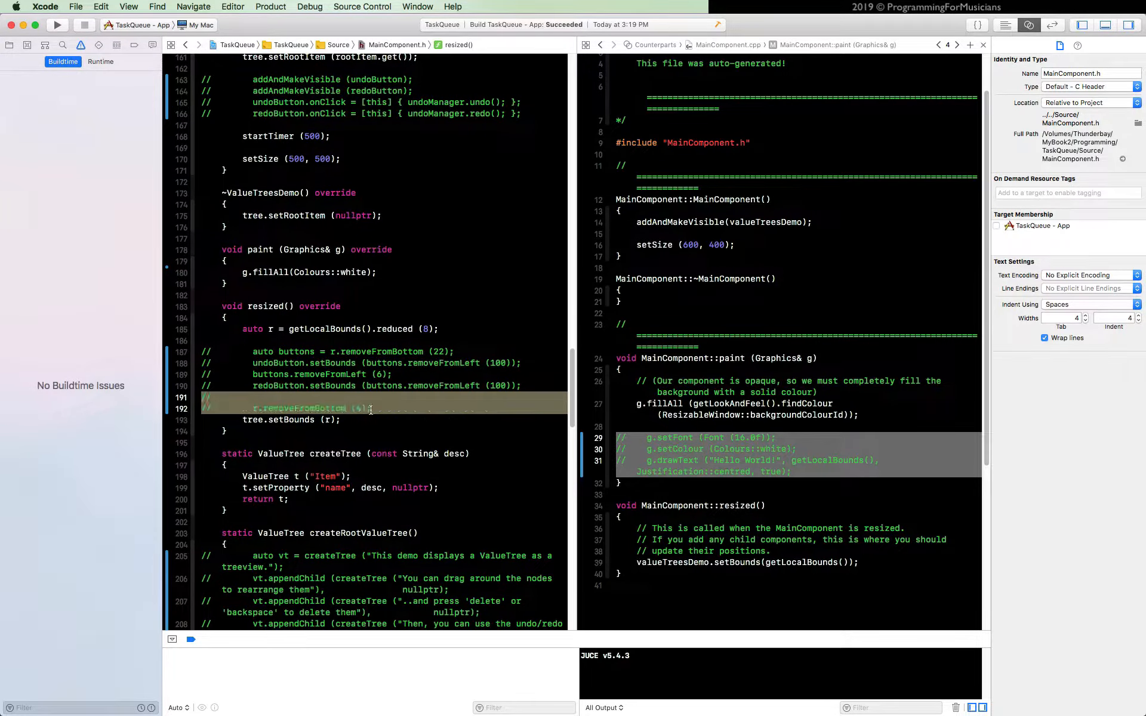
Run the TaskQueue app so it shows a single 'Task Queue Tree' node.
scroll("down", 3)
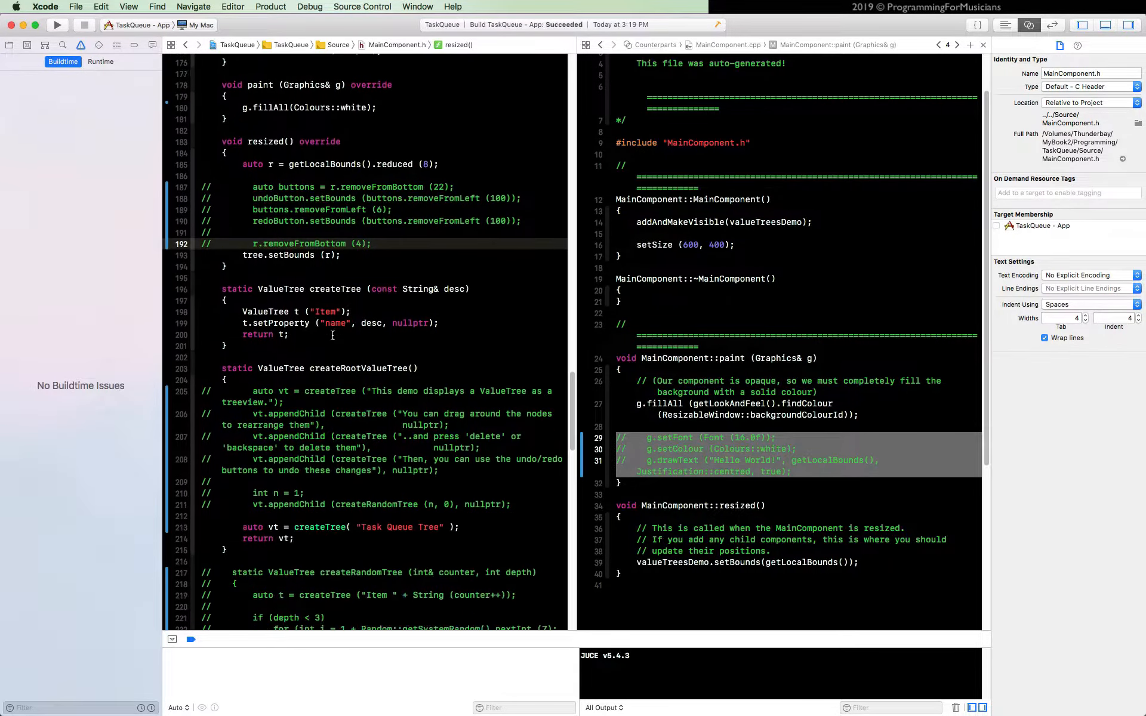
scroll("down", 3)
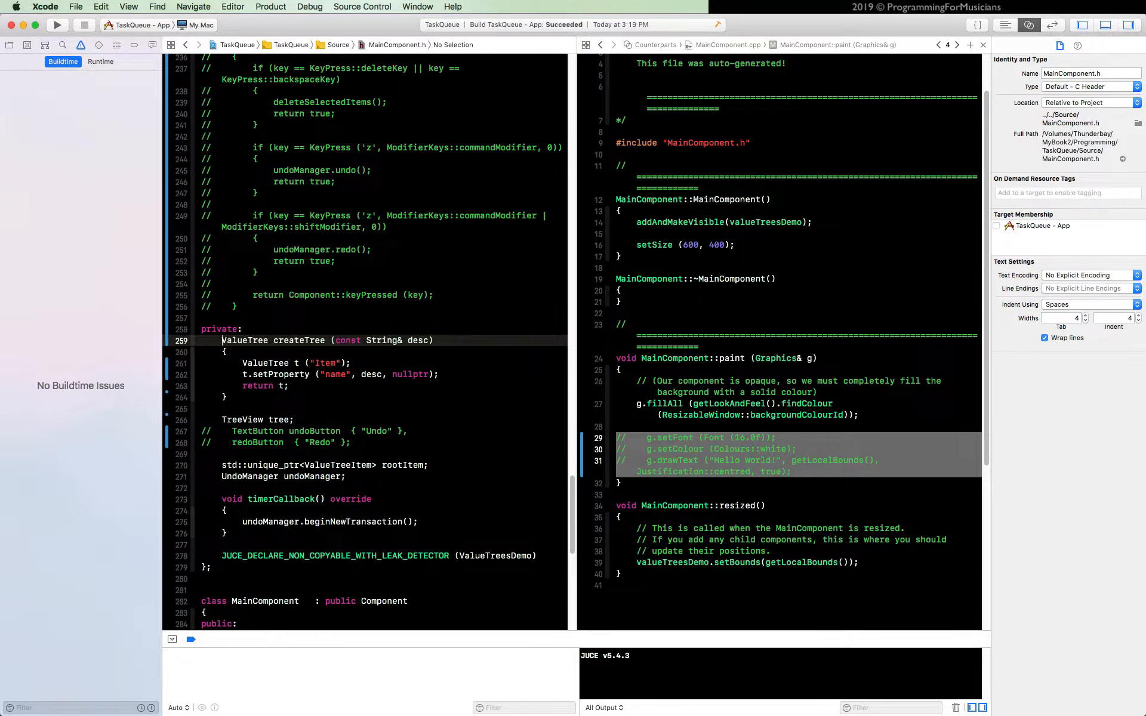
scroll("down", 3)
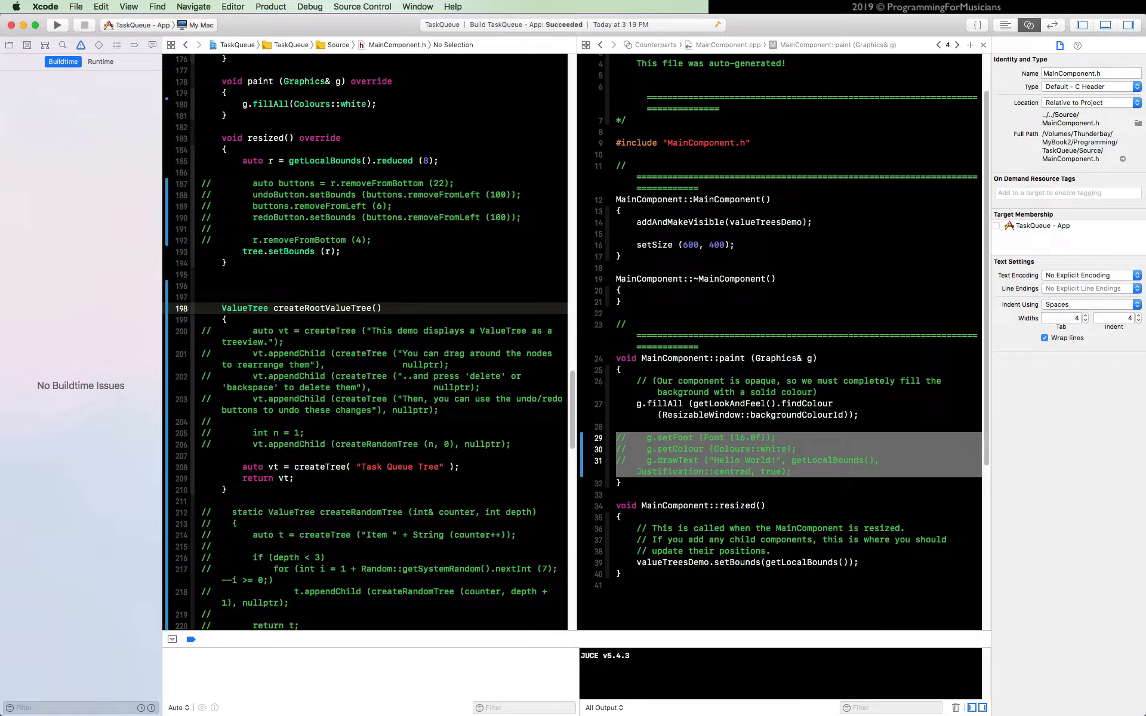
left_click(57, 24)
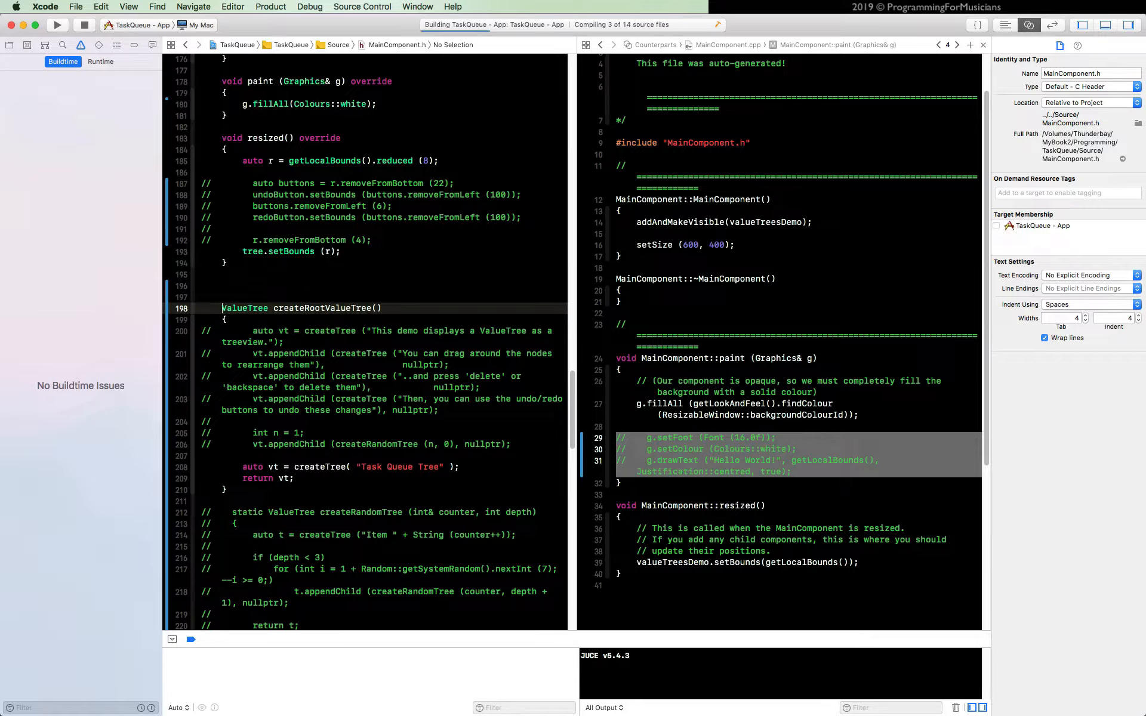
left_click(56, 24)
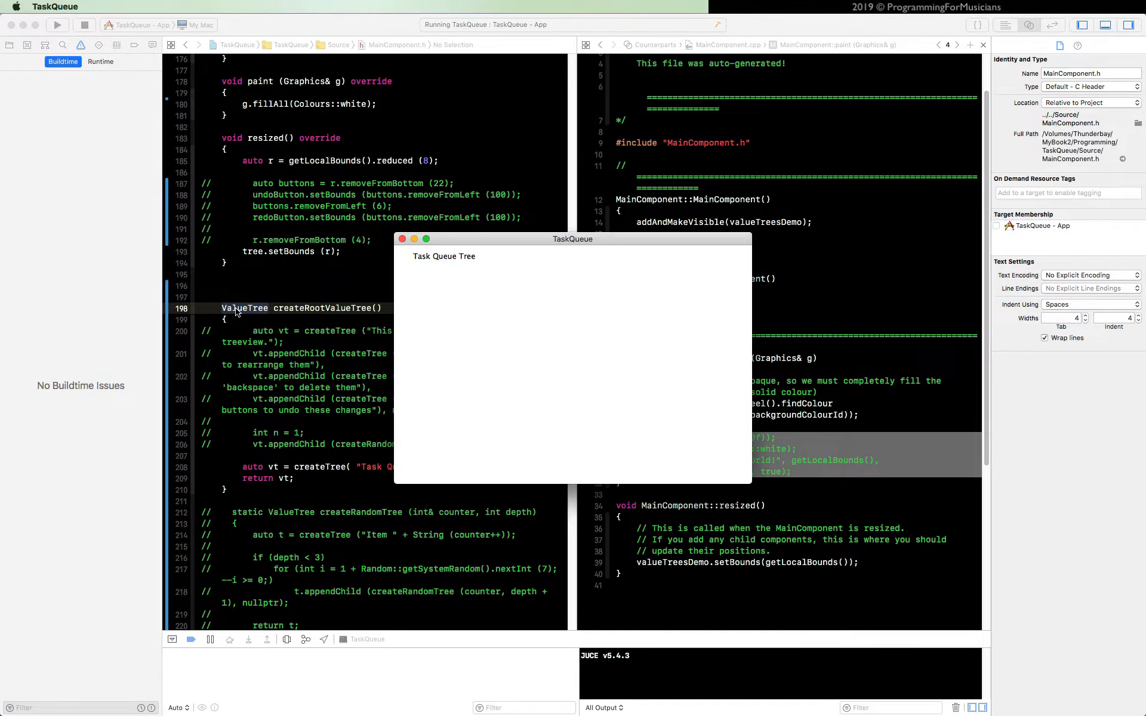